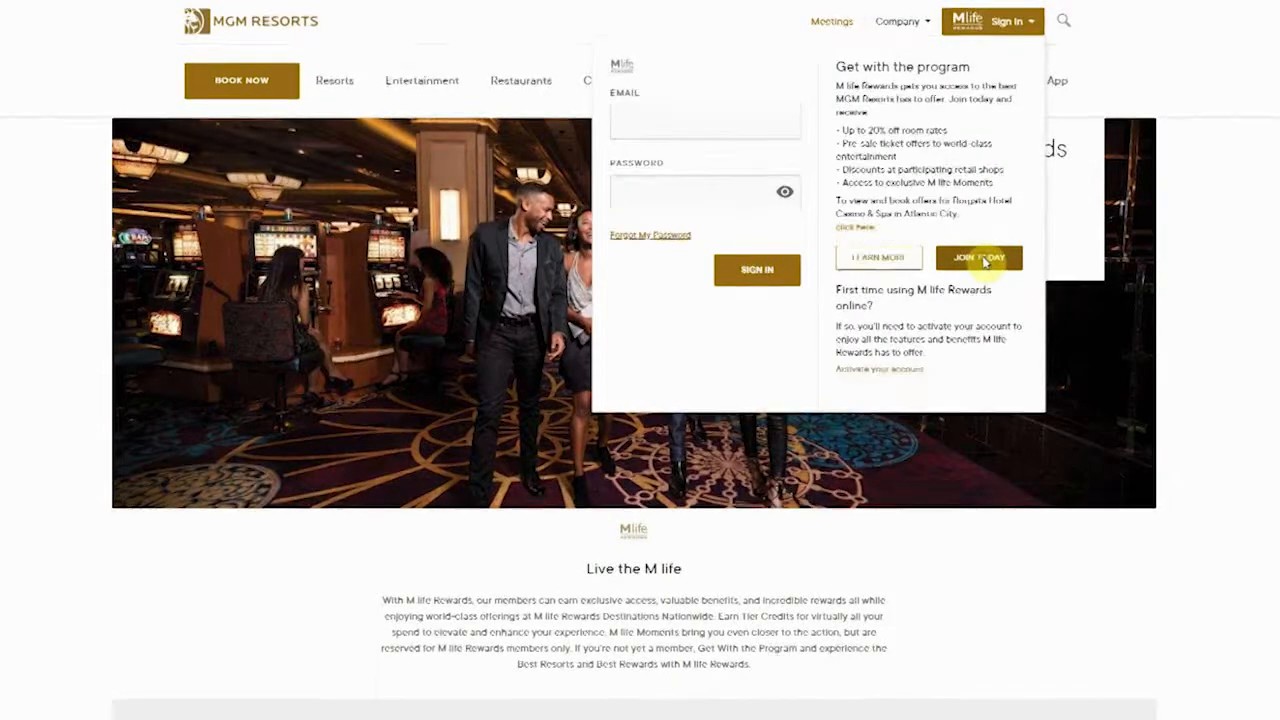
# Join Now from the Sign In dropdown and review the filled M life Rewards guest and address details
pyautogui.click(978, 256)
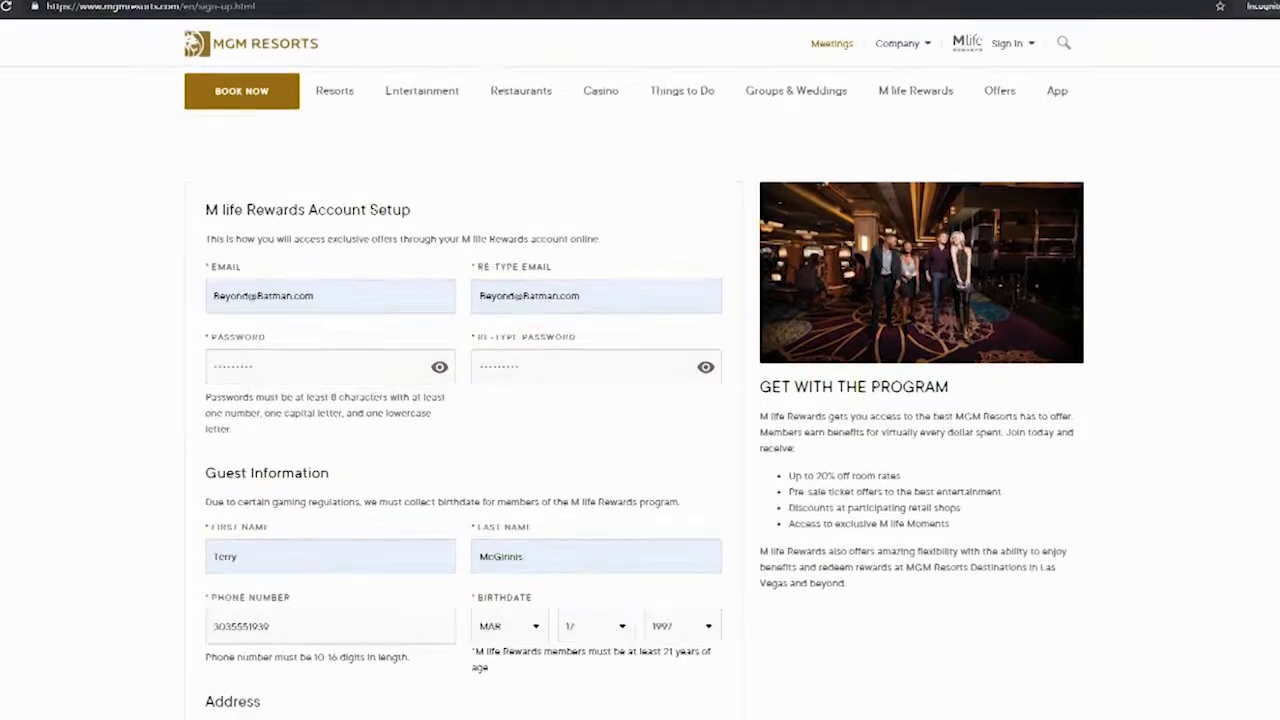
pyautogui.scroll(-3)
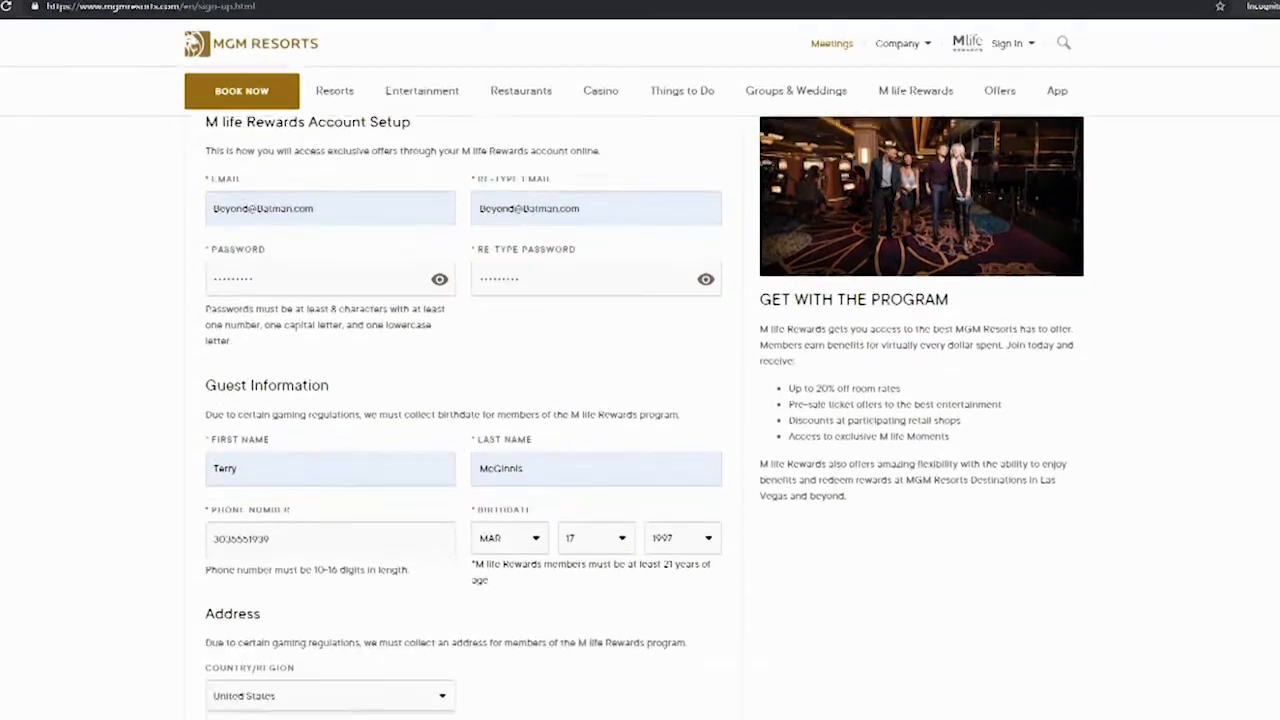
pyautogui.scroll(-3)
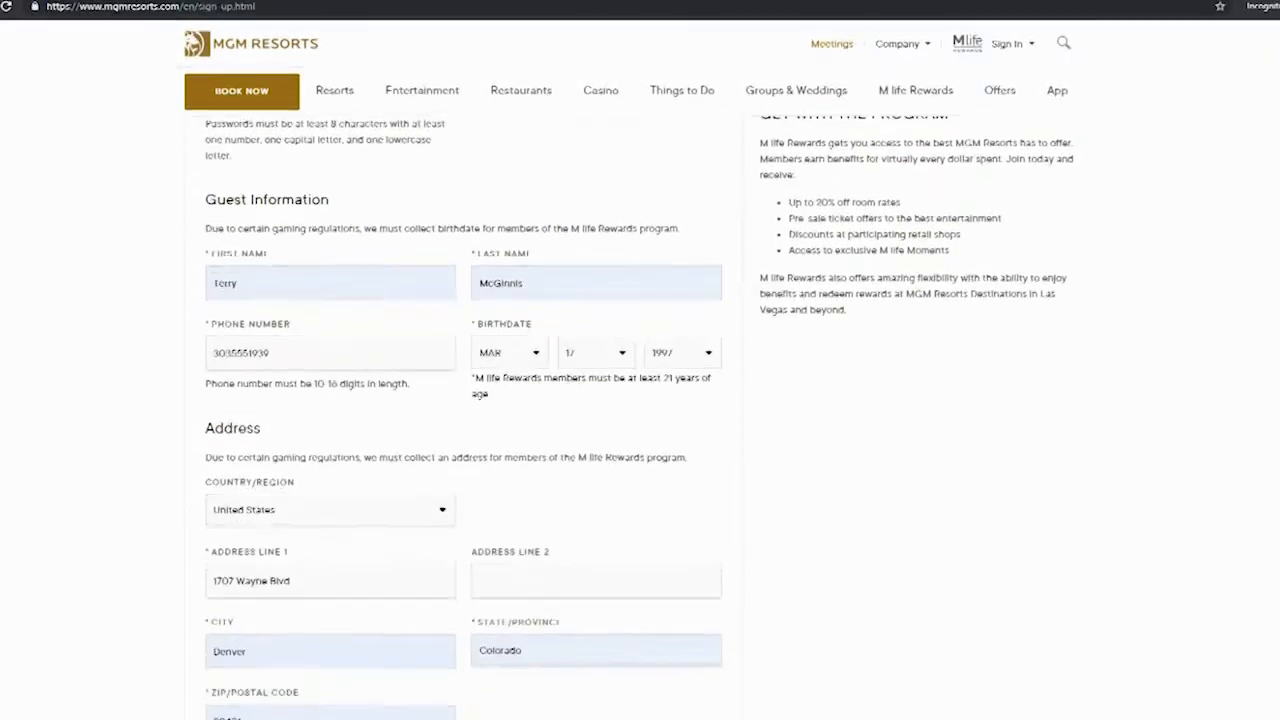
pyautogui.scroll(-3)
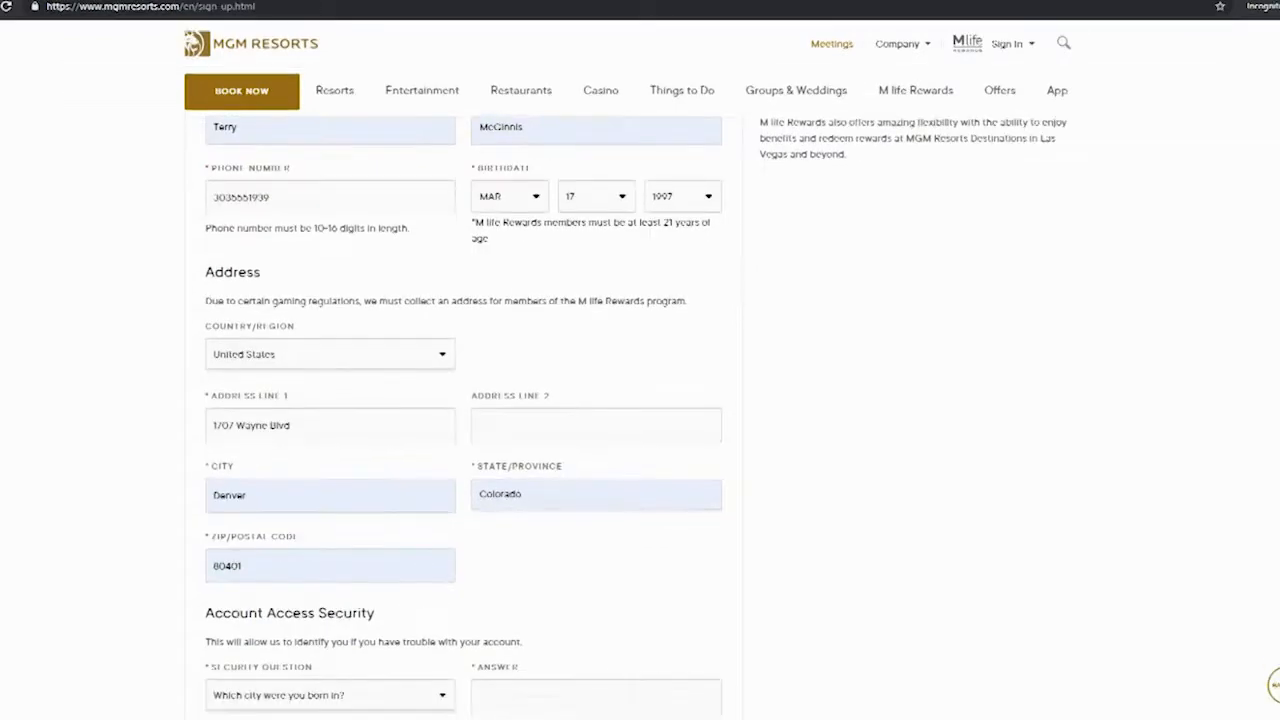
pyautogui.scroll(-3)
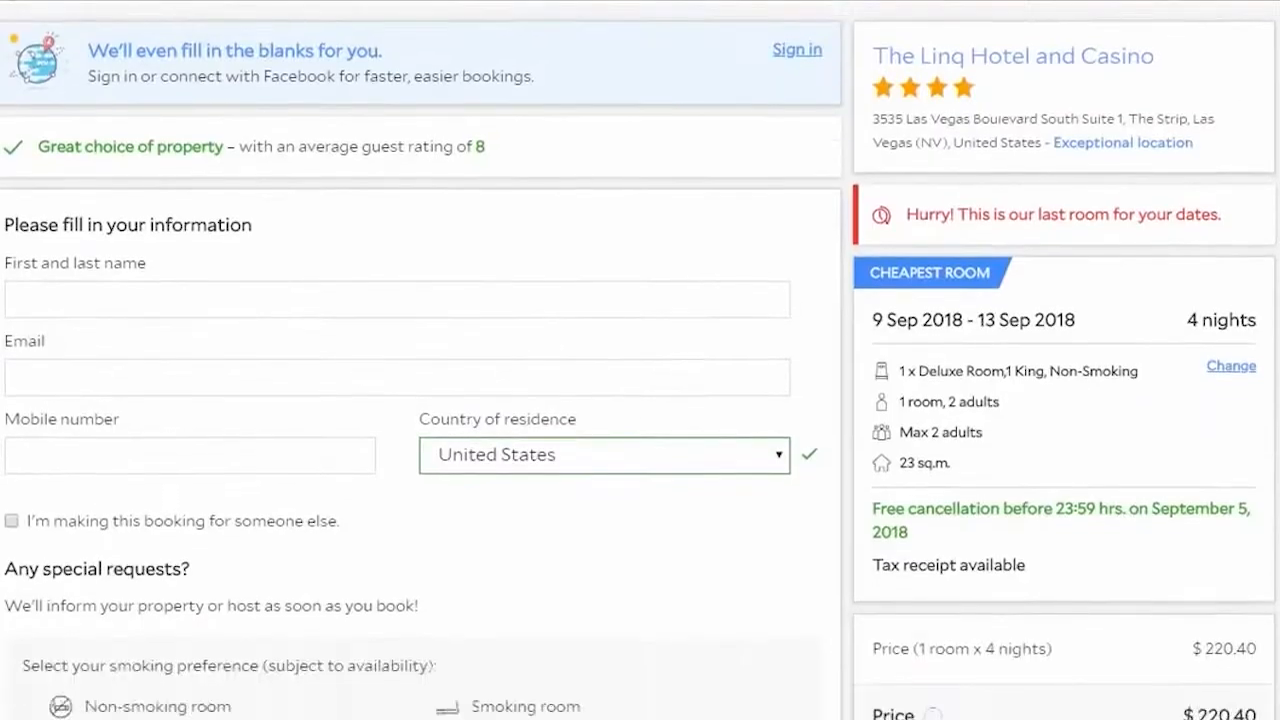
# Scroll through Agoda's 'Please fill in your information' form for The Linq, 9–13 Sep 2018
pyautogui.scroll(-3)
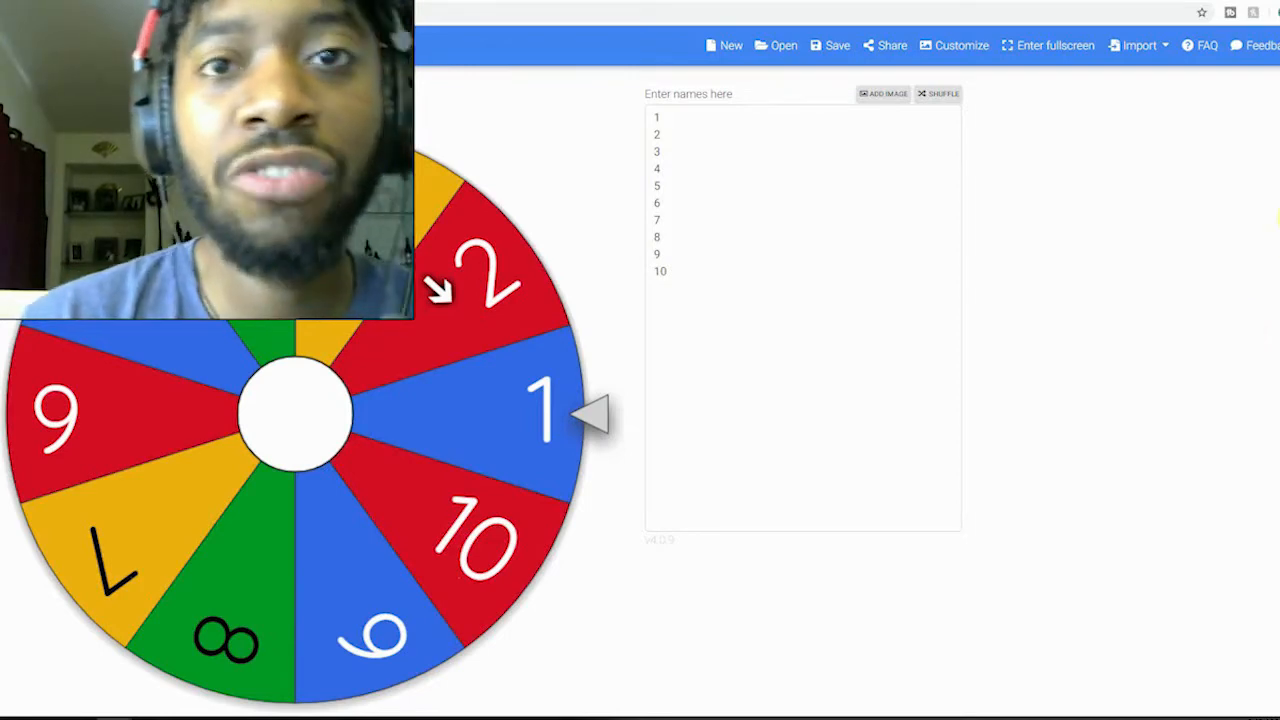
pyautogui.moveTo(1256, 128)
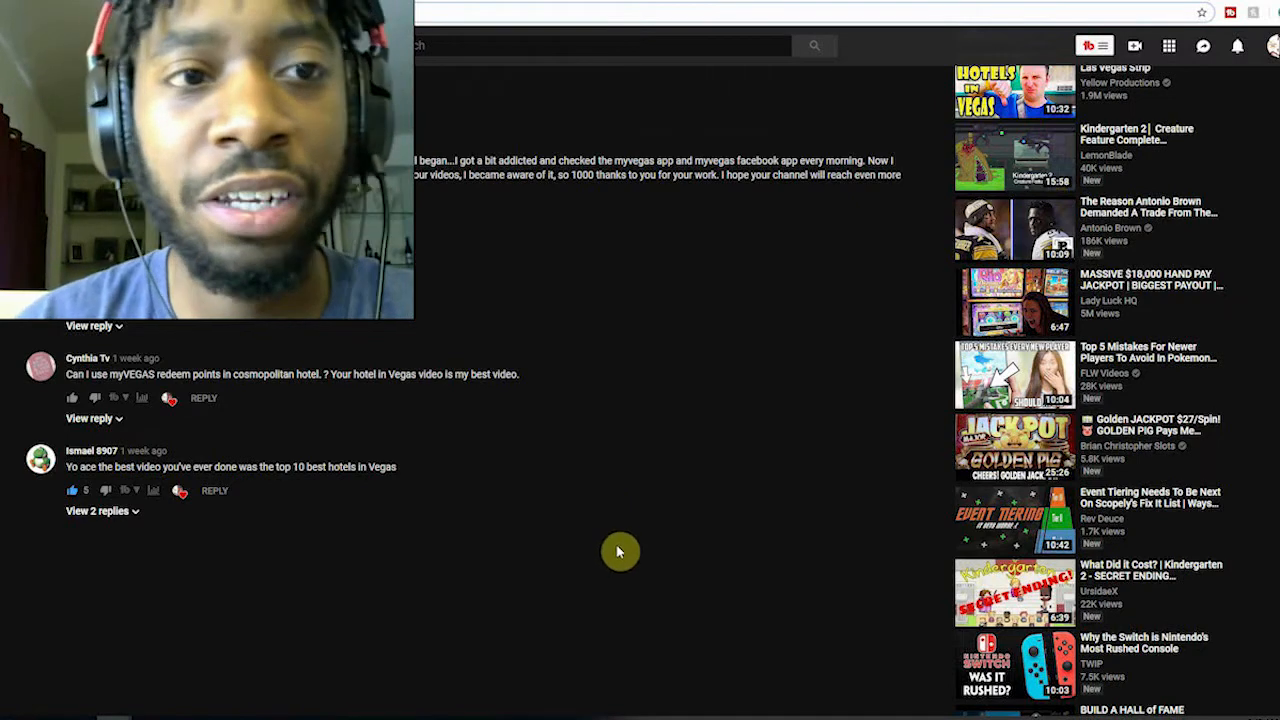
pyautogui.scroll(-3)
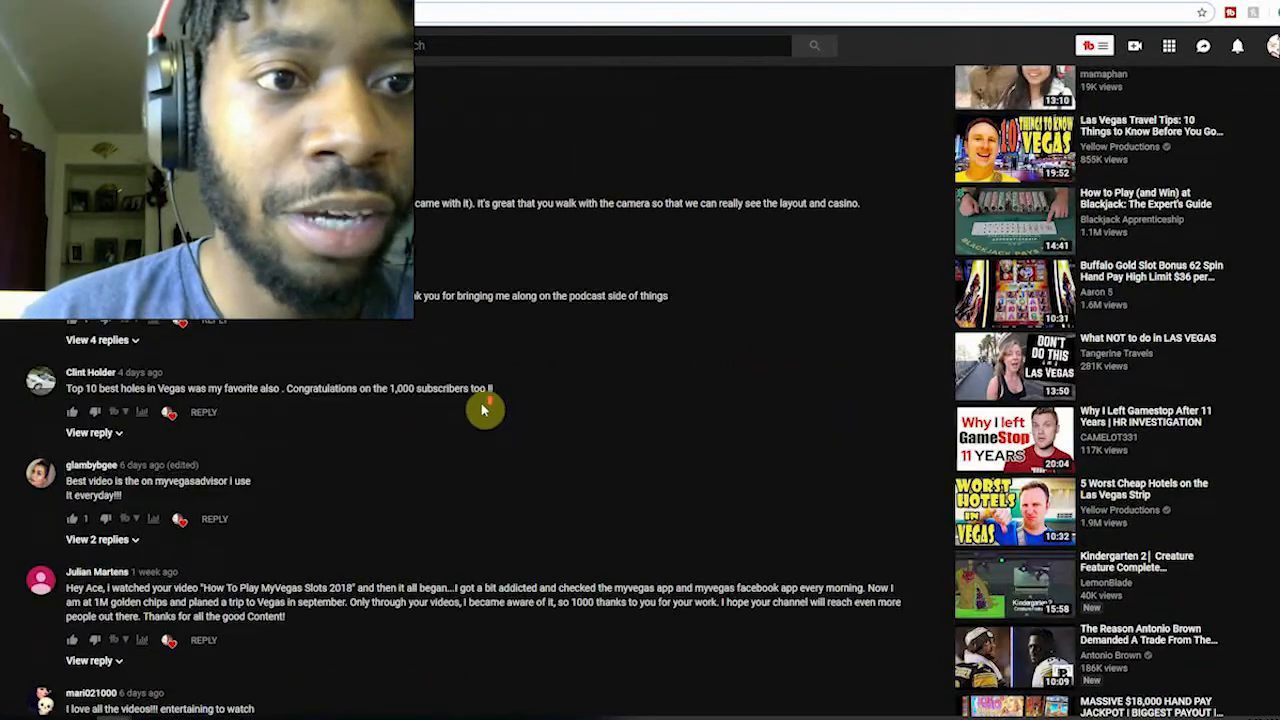
pyautogui.moveTo(200, 336)
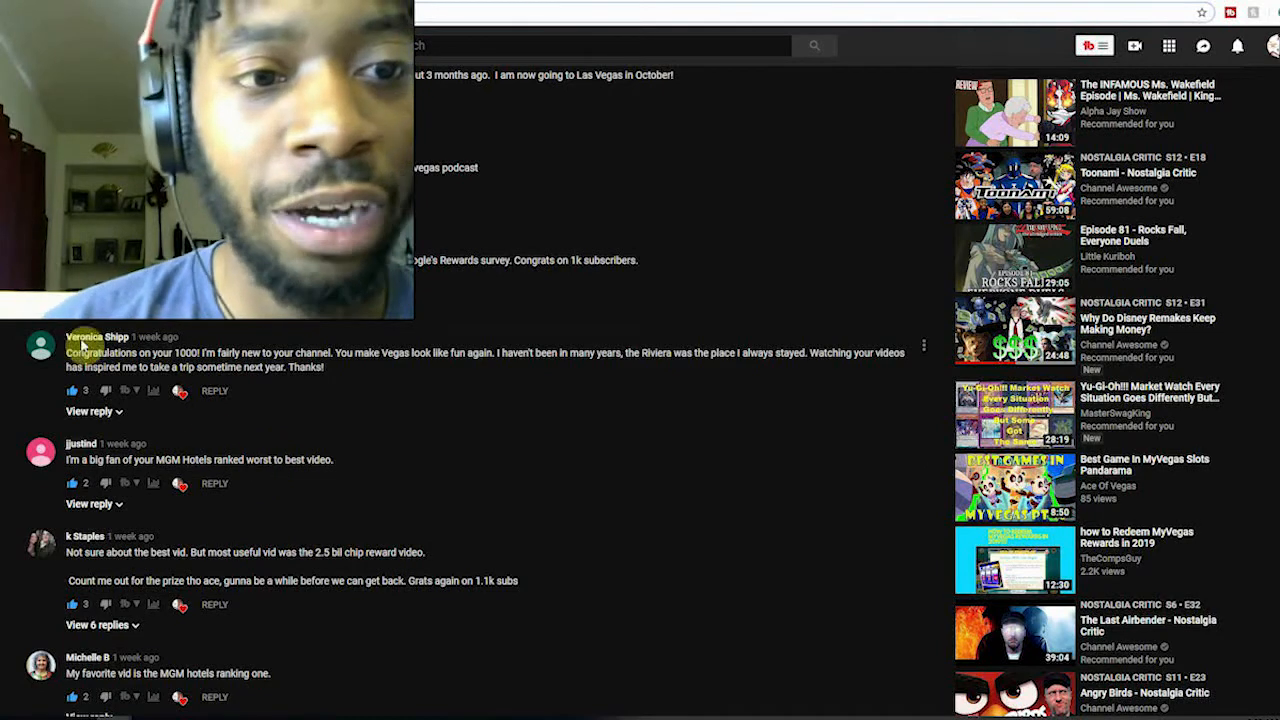
pyautogui.scroll(-3)
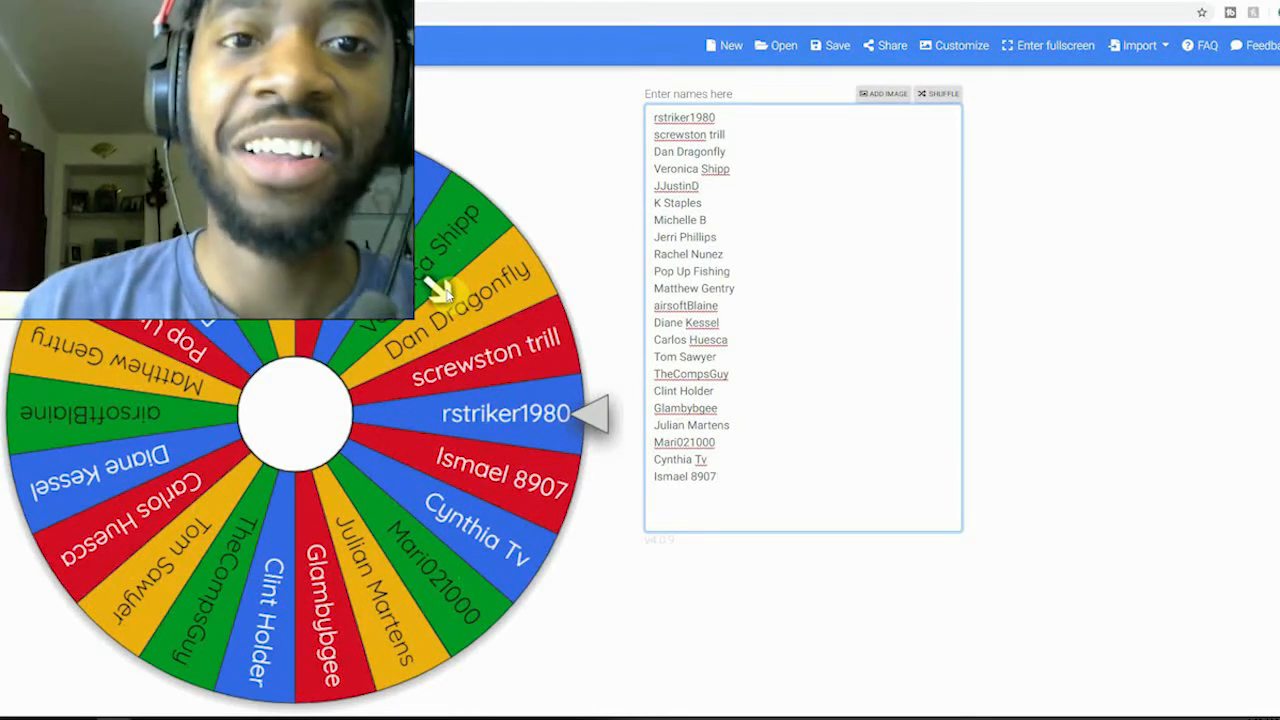
pyautogui.click(310, 420)
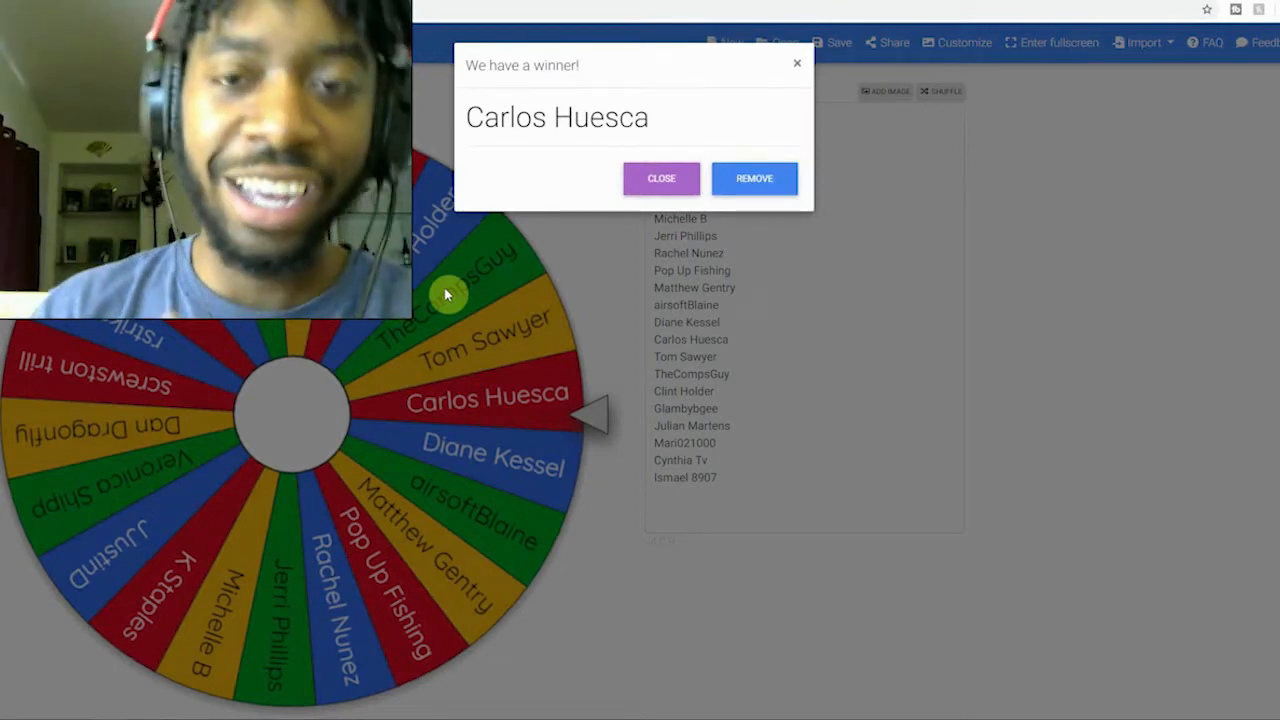
pyautogui.moveTo(456, 292)
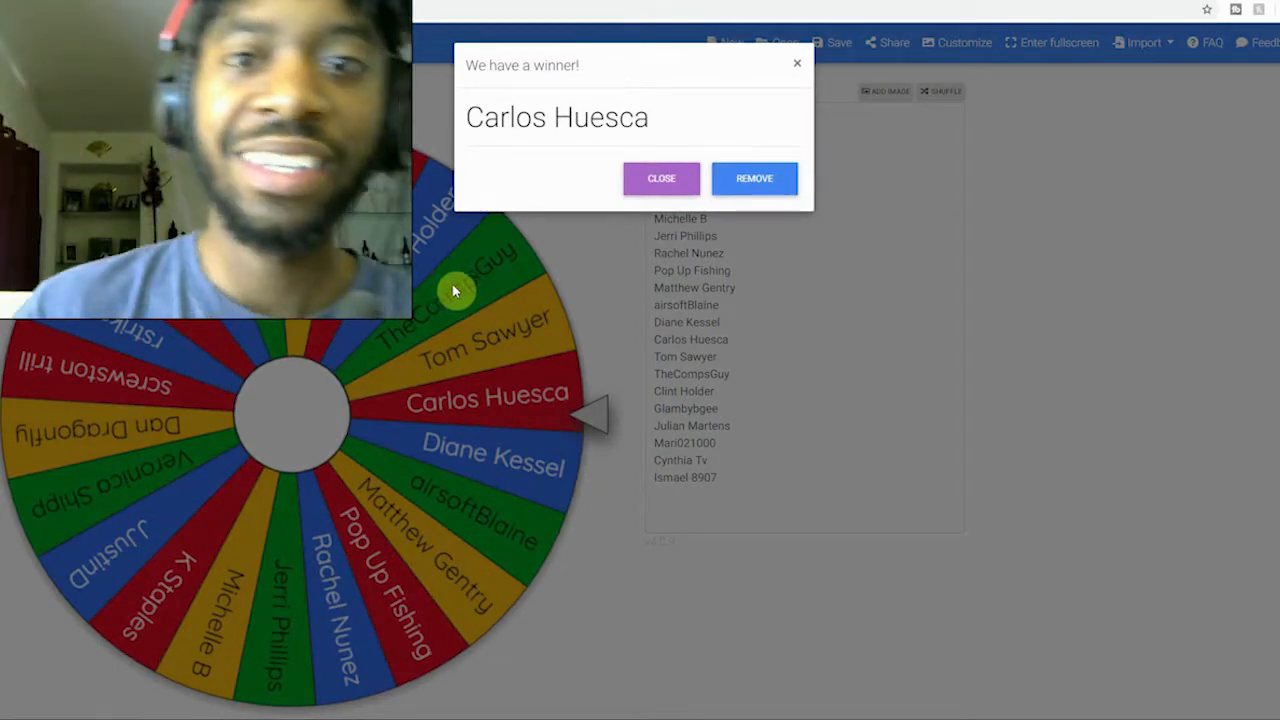
pyautogui.click(660, 178)
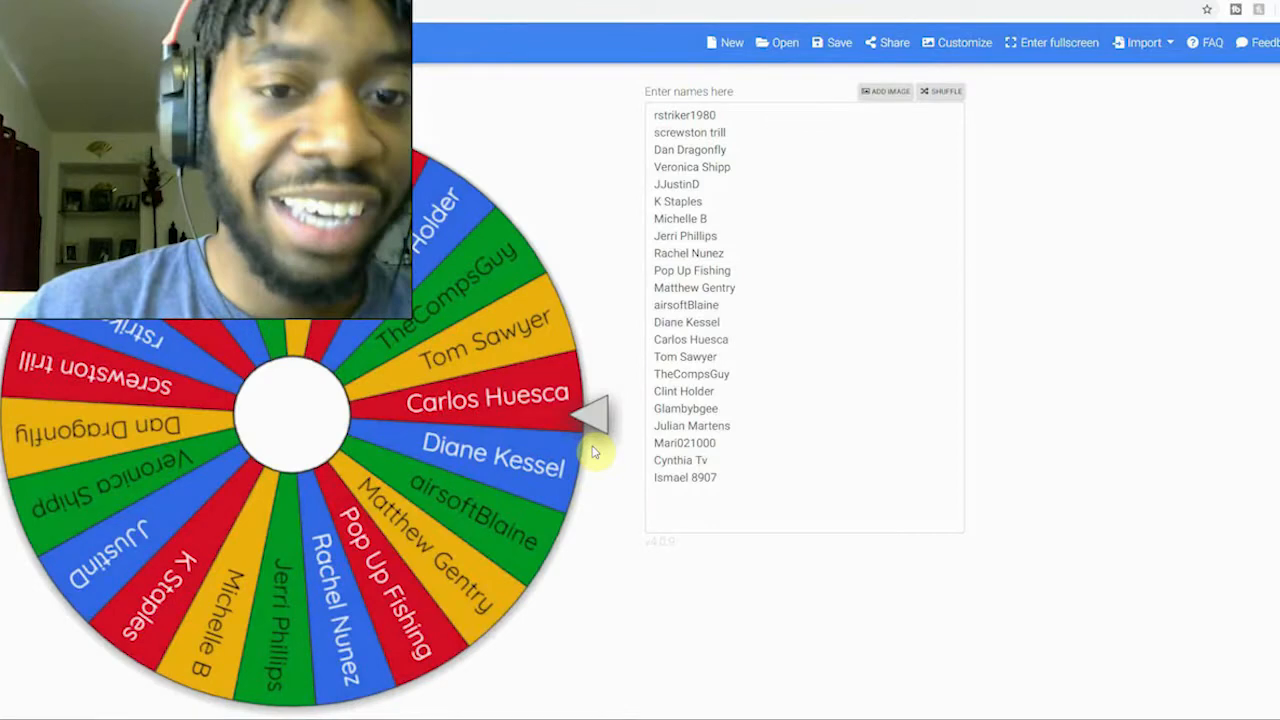